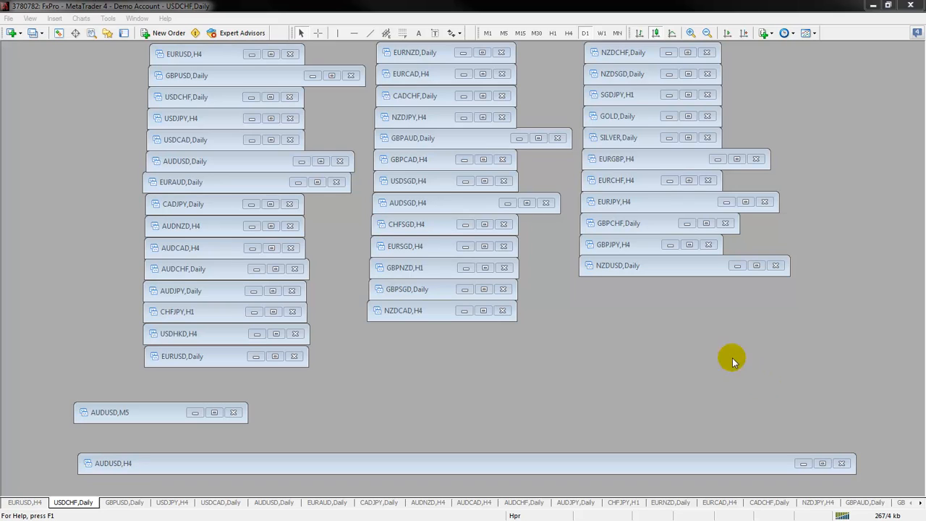
- Activate the minimized USDJPY H4 and AUDUSD Daily charts in turn
click(180, 118)
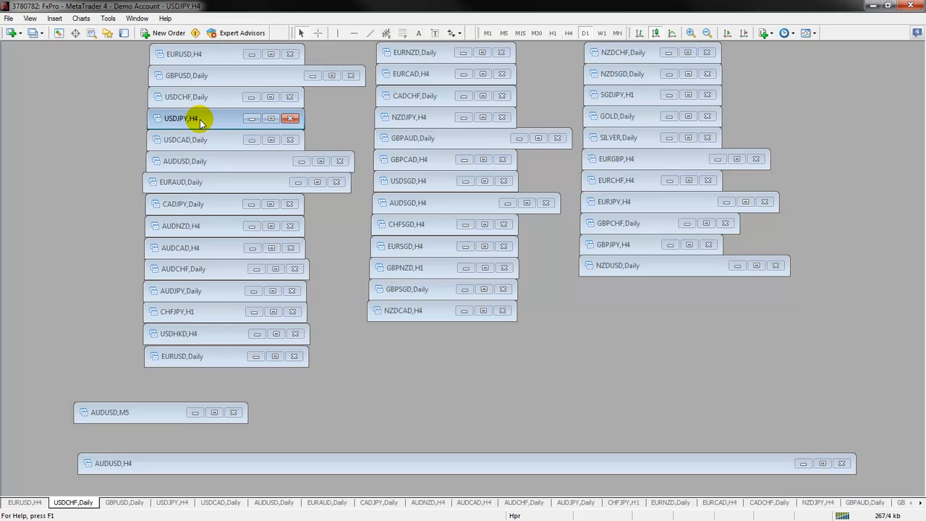
click(205, 118)
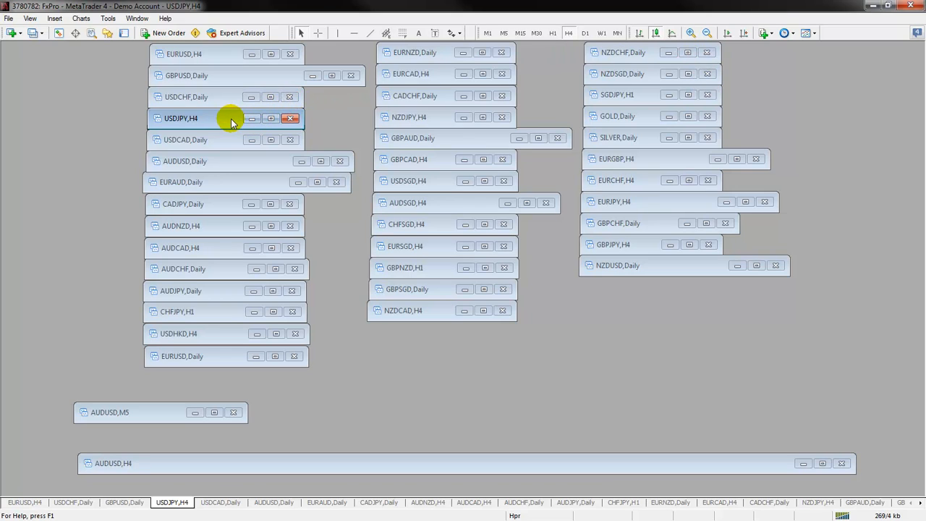
mouse_move(250, 97)
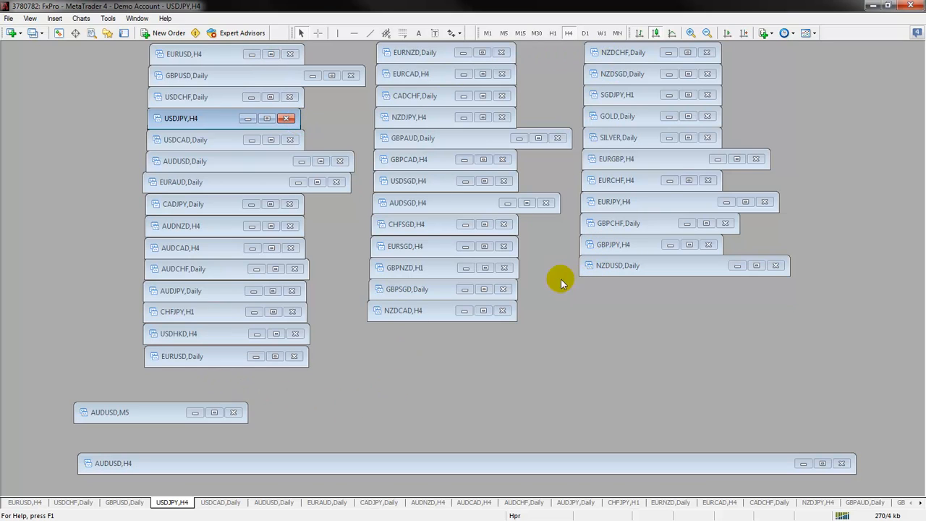
mouse_move(285, 119)
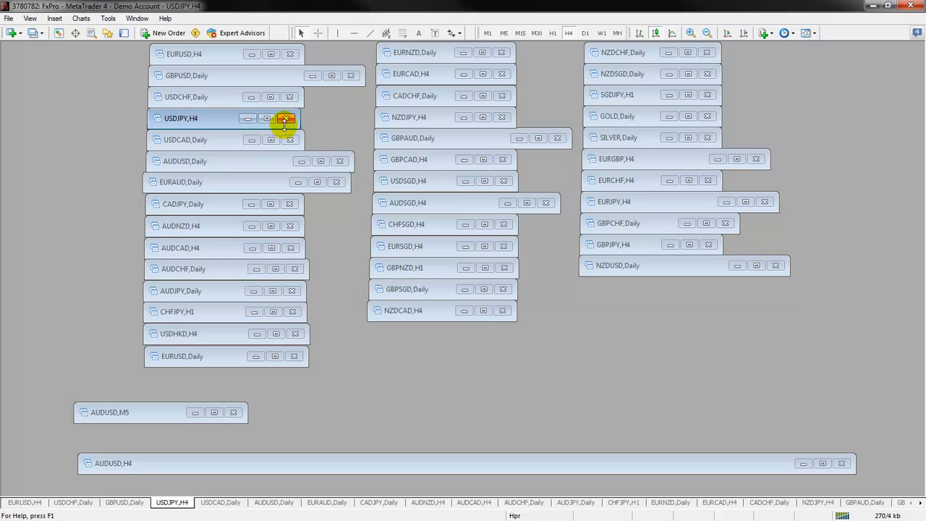
mouse_move(260, 76)
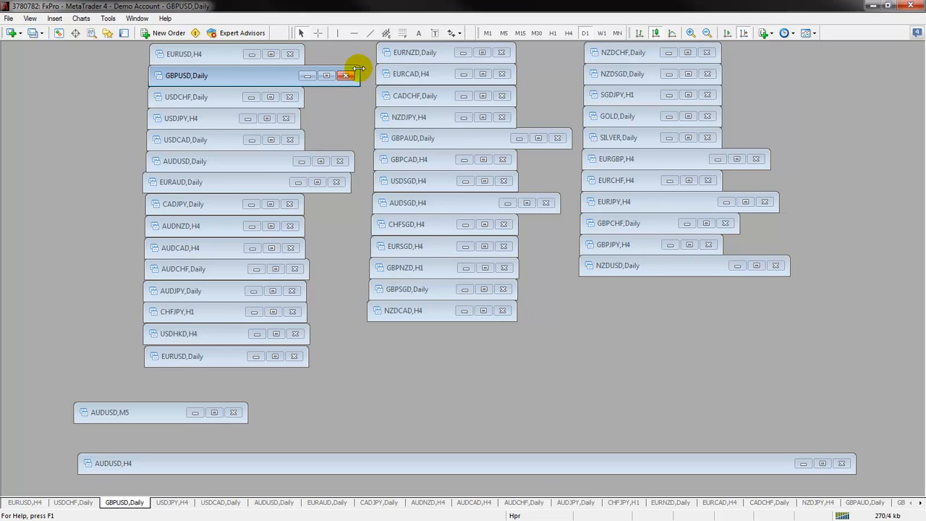
click(184, 161)
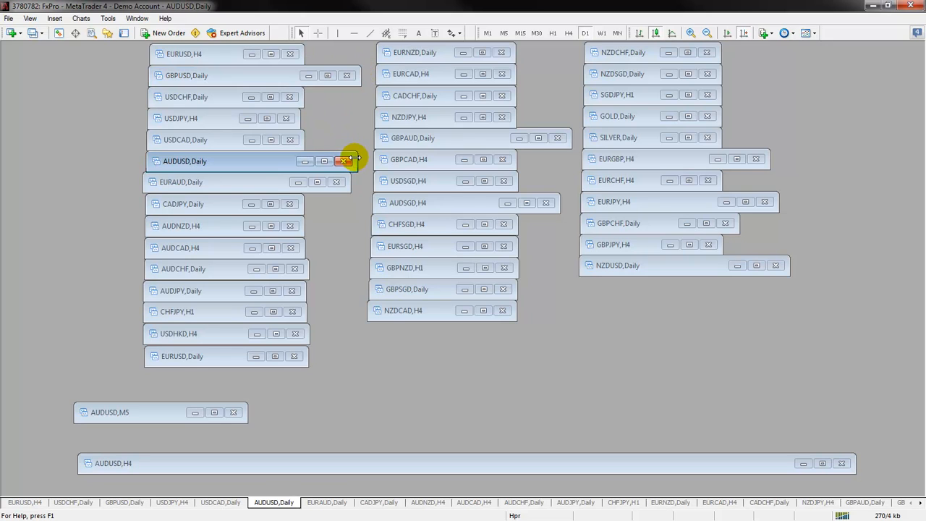
mouse_move(210, 182)
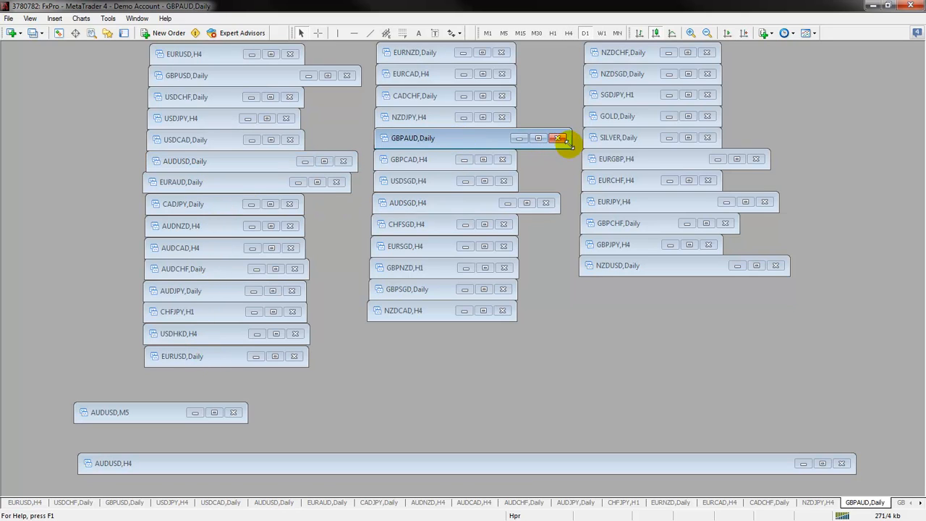
mouse_move(573, 138)
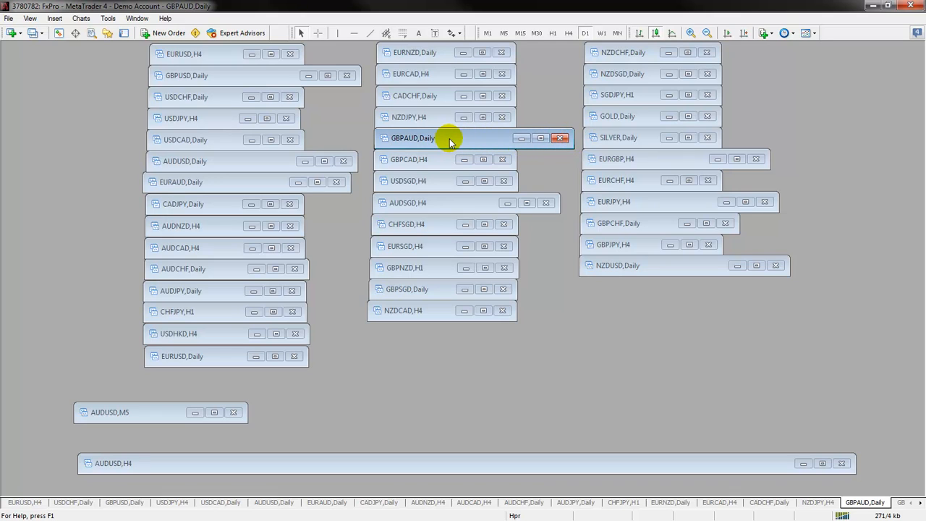
mouse_move(289, 191)
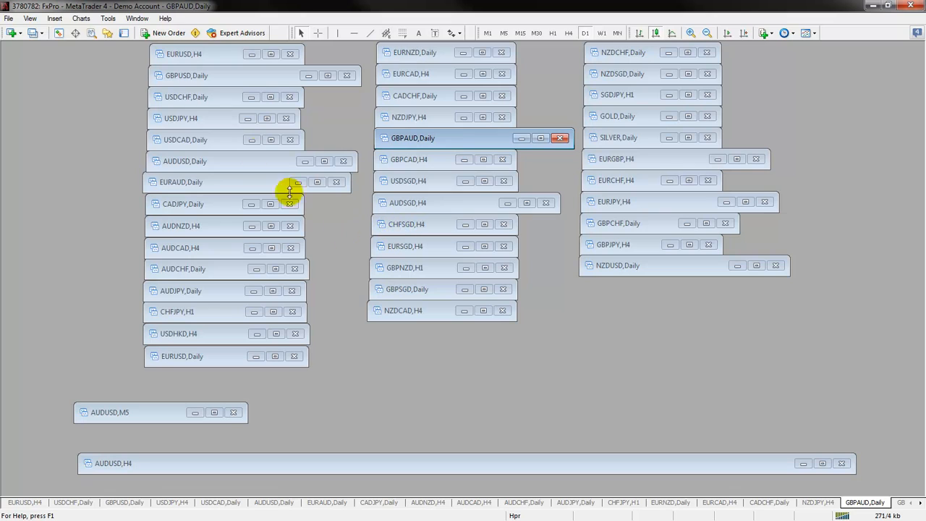
- Create a new GBPUSD chart through File > New Chart
click(181, 118)
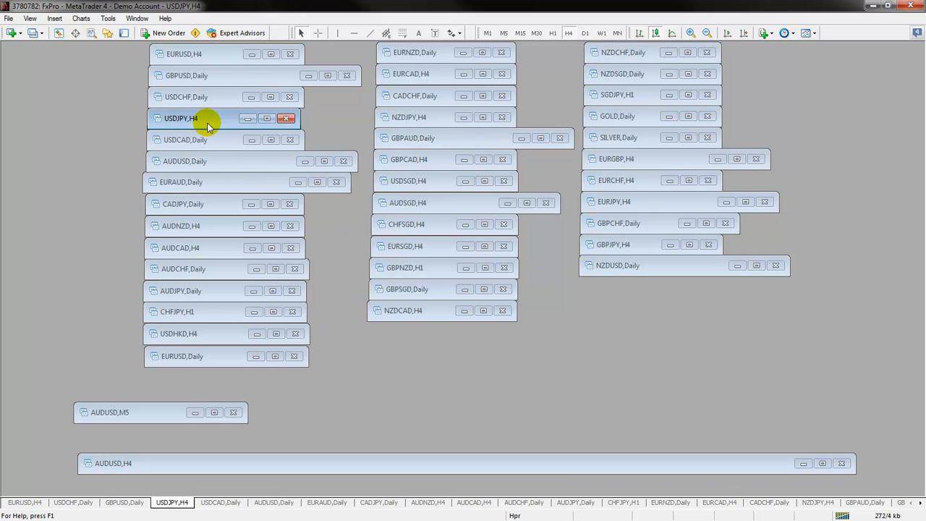
click(30, 18)
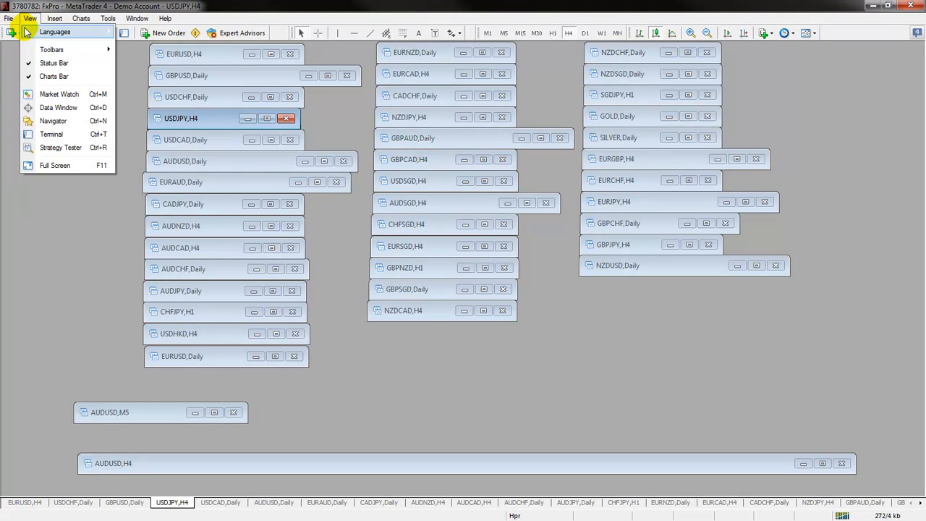
click(8, 18)
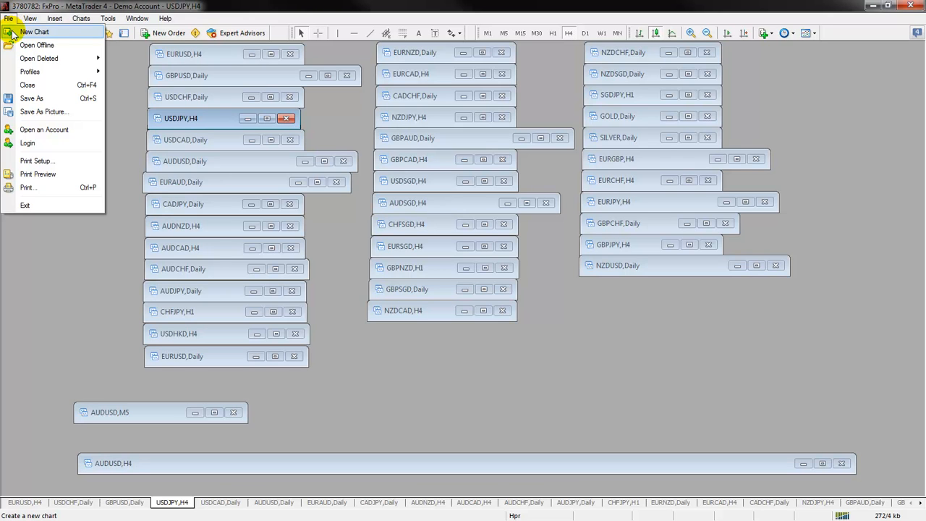
click(35, 31)
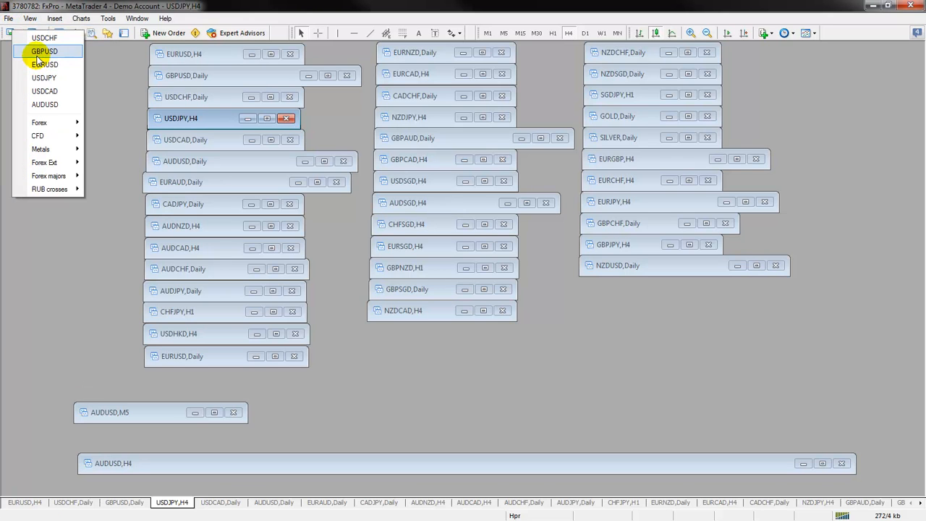
click(45, 51)
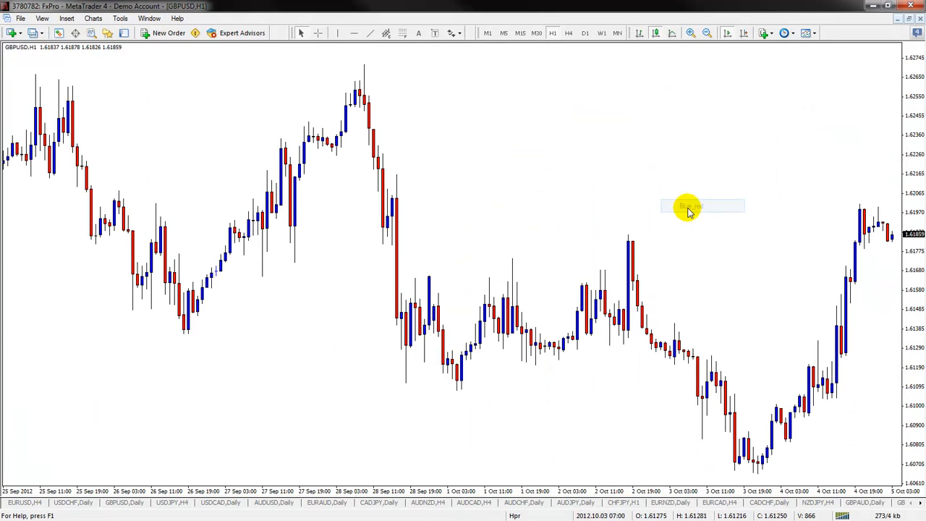
mouse_move(647, 69)
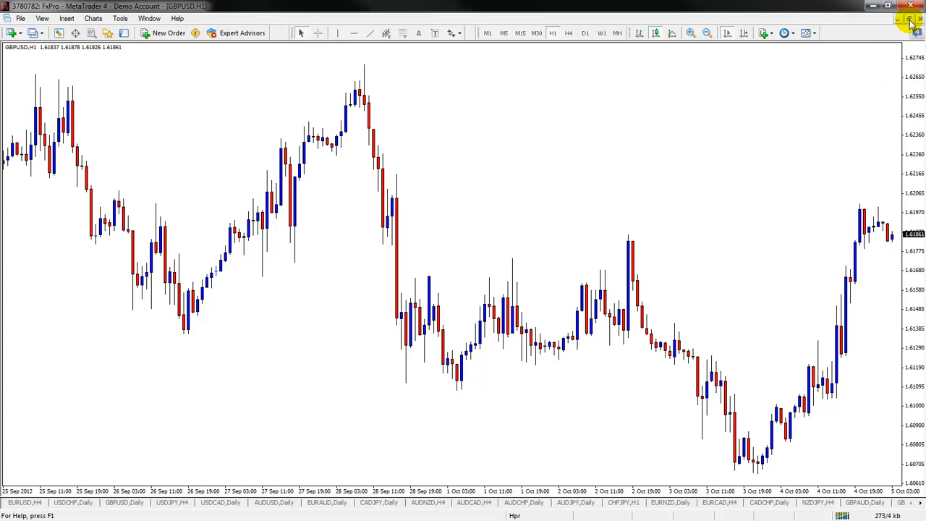
mouse_move(804, 72)
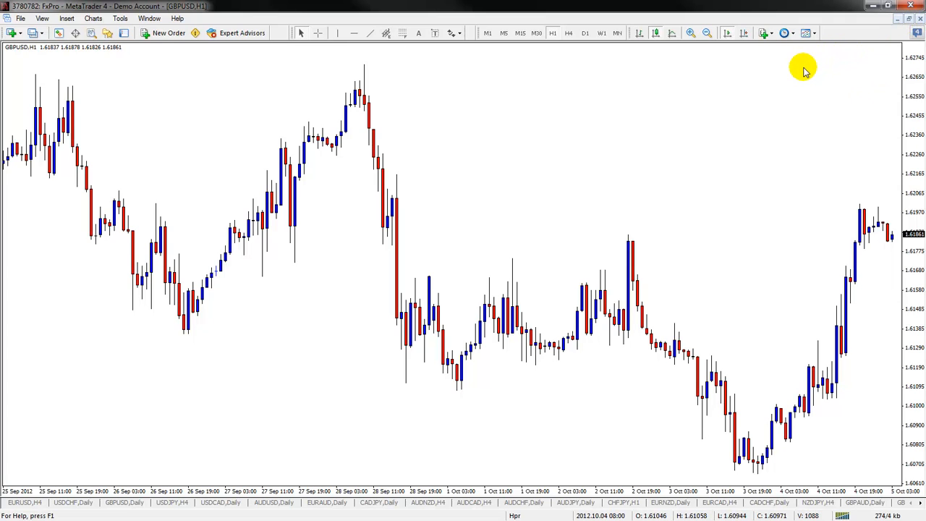
mouse_move(808, 62)
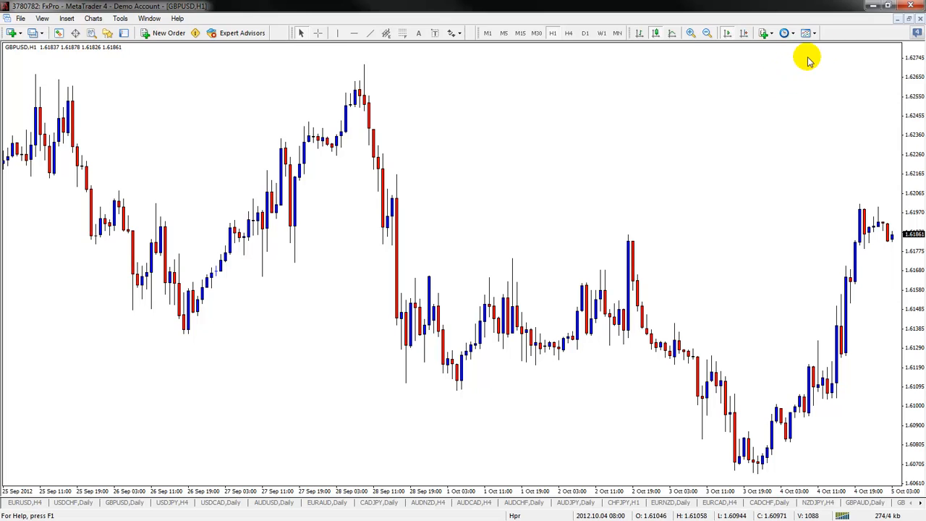
mouse_move(913, 21)
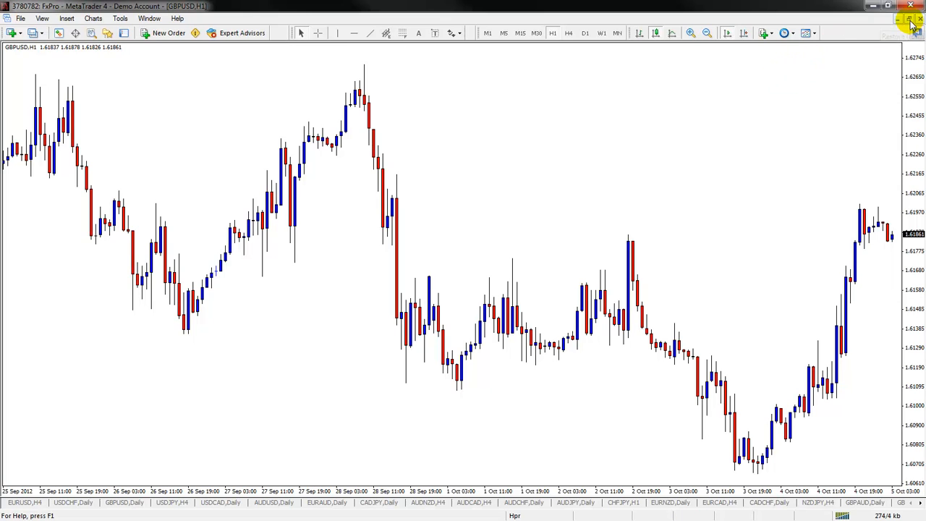
mouse_move(293, 82)
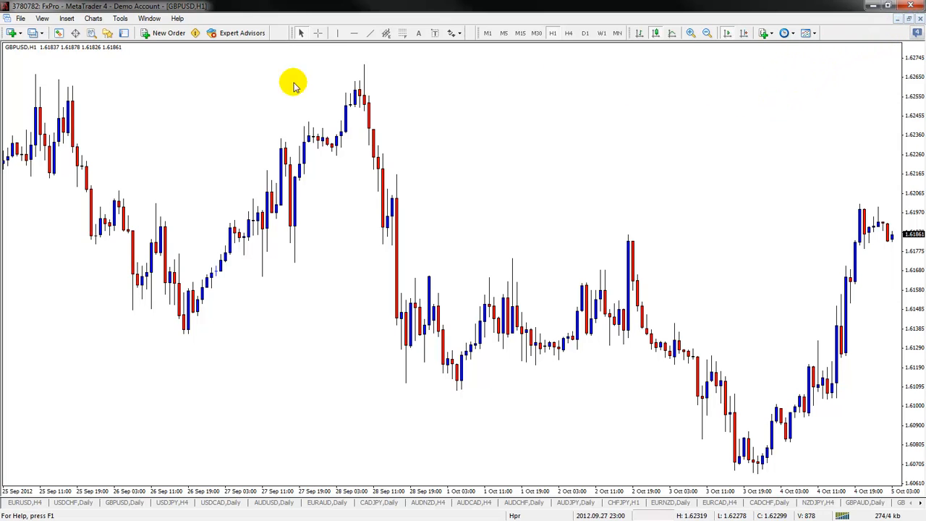
mouse_move(836, 50)
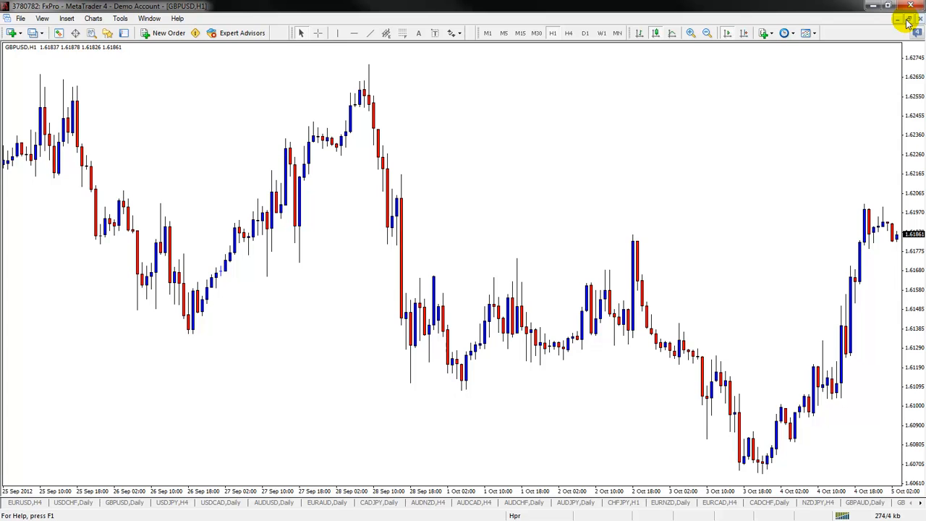
mouse_move(907, 21)
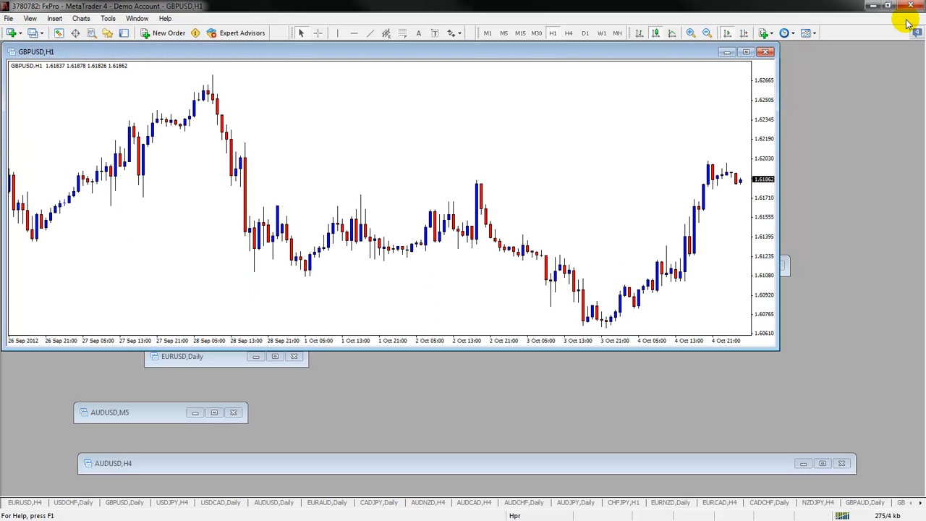
mouse_move(777, 112)
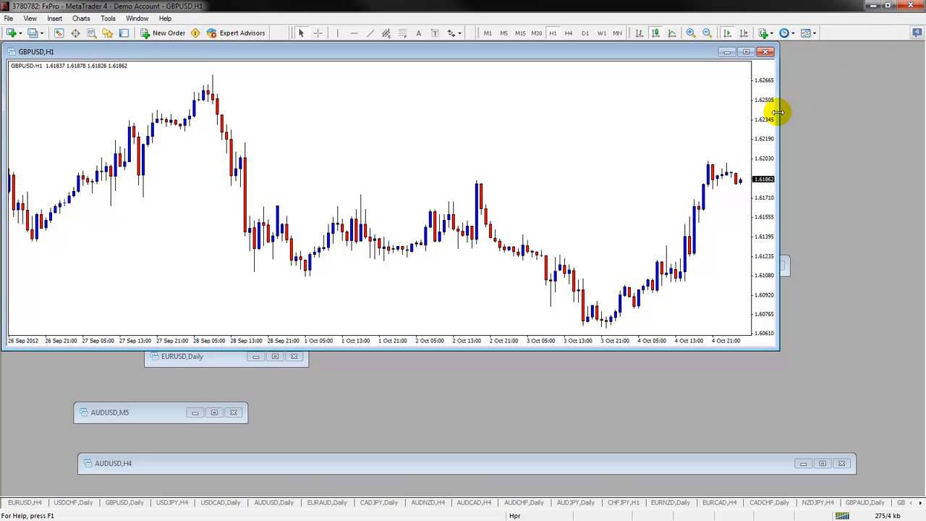
- Move the GBPUSD H1 chart window down and right, uncovering more minimized charts
click(745, 52)
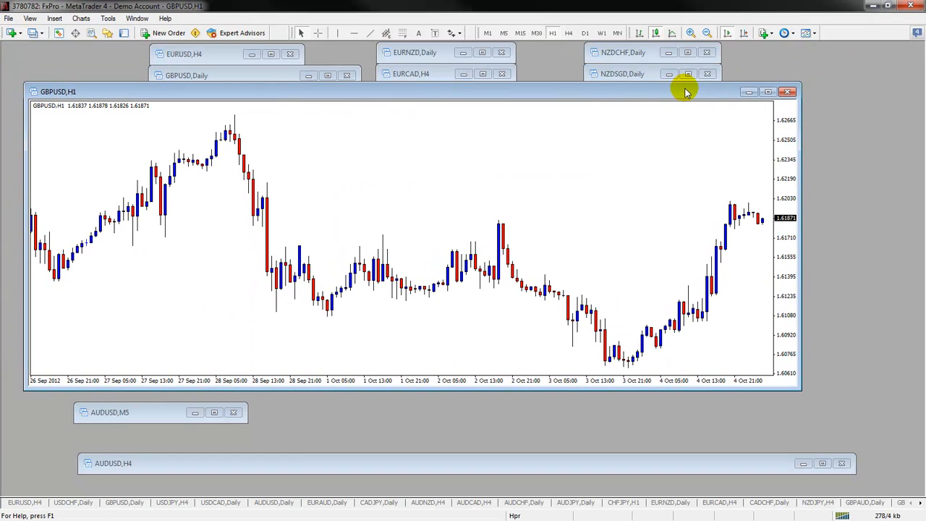
mouse_move(802, 91)
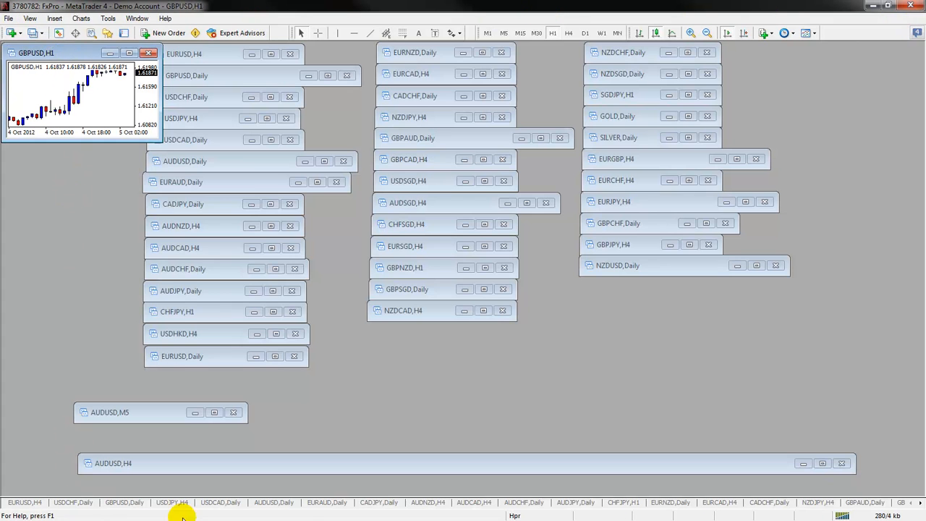
mouse_move(33, 244)
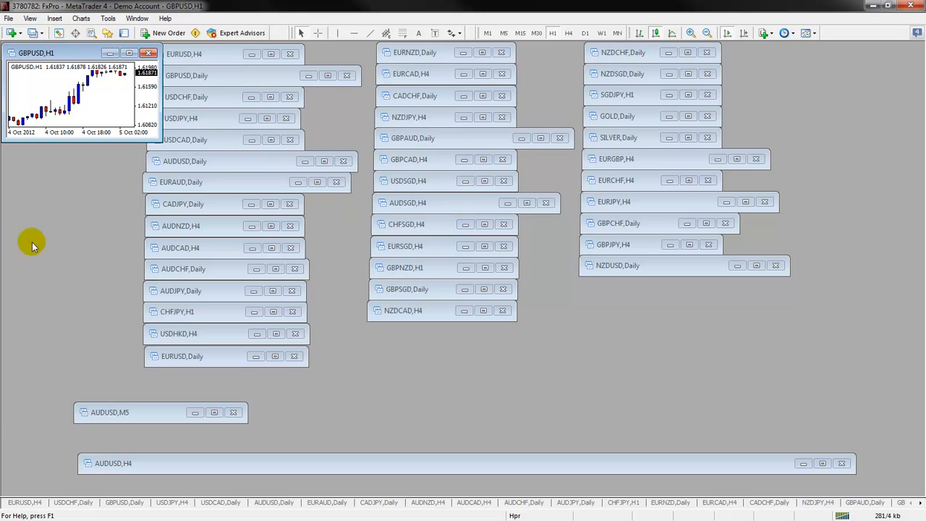
- Start another new chart from the File menu for EURUSD H1
click(8, 18)
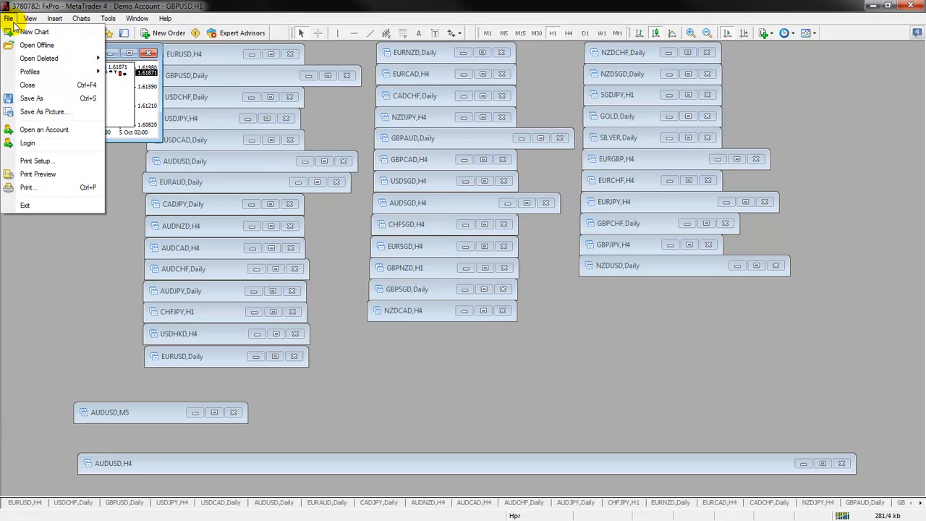
click(35, 31)
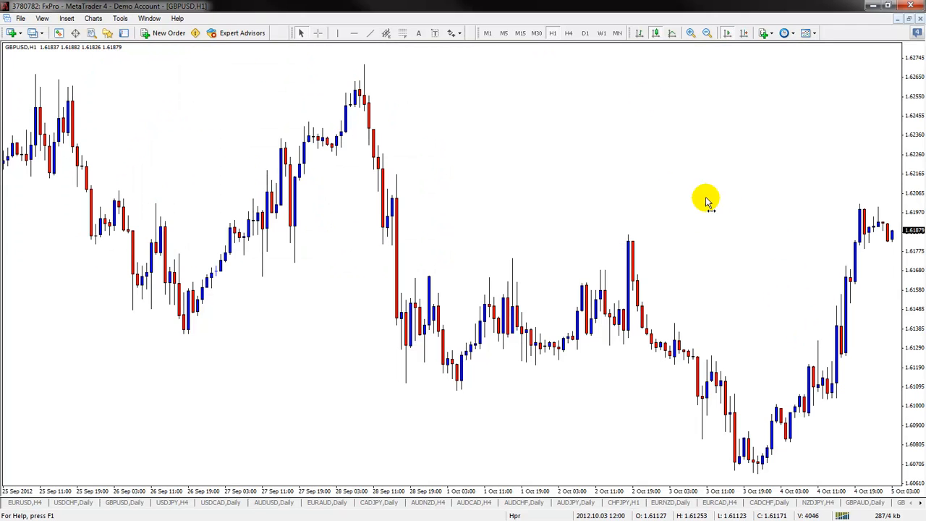
click(136, 18)
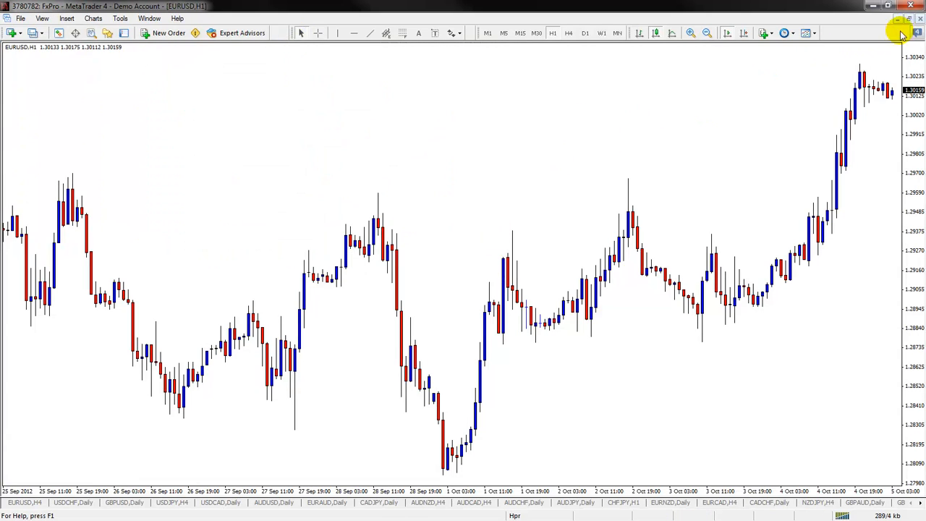
- Restore the full-size EURUSD H1 chart into a floating window
click(900, 19)
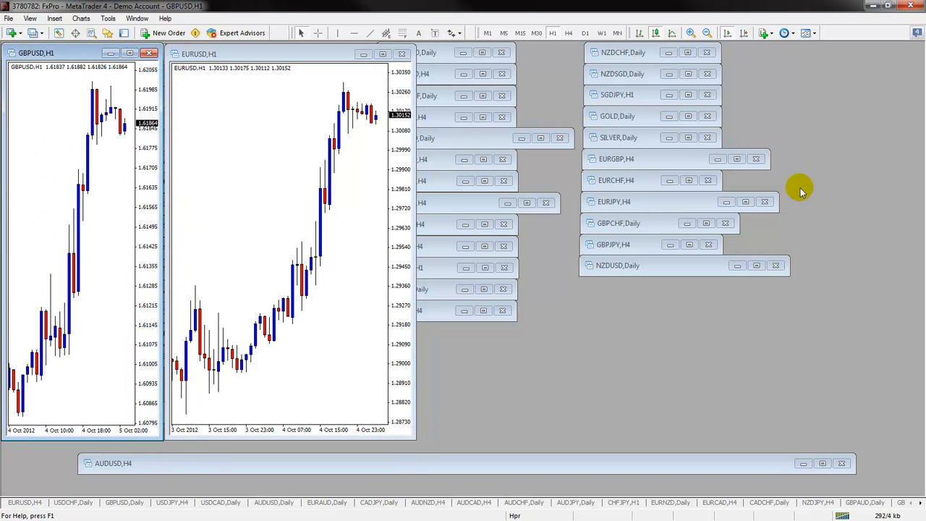
mouse_move(599, 142)
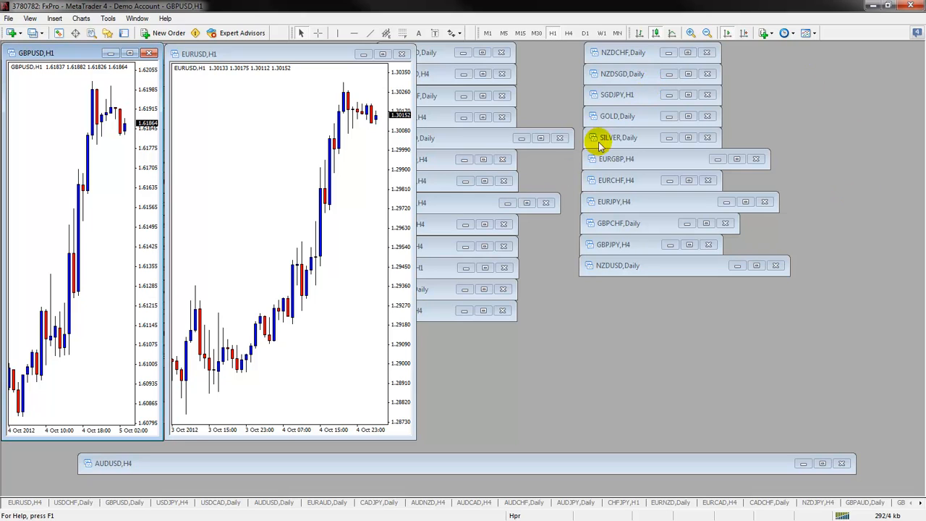